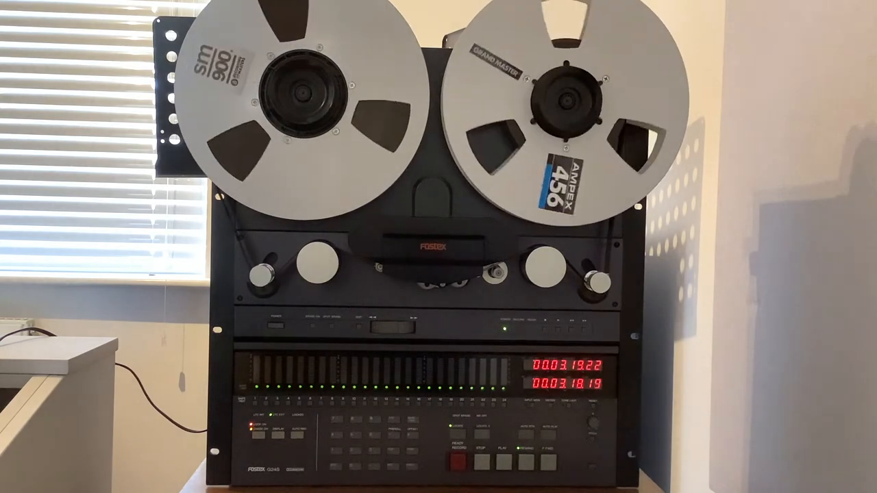
Rewind the tape from around the three-minute mark back toward timecode zero
left_click(508, 445)
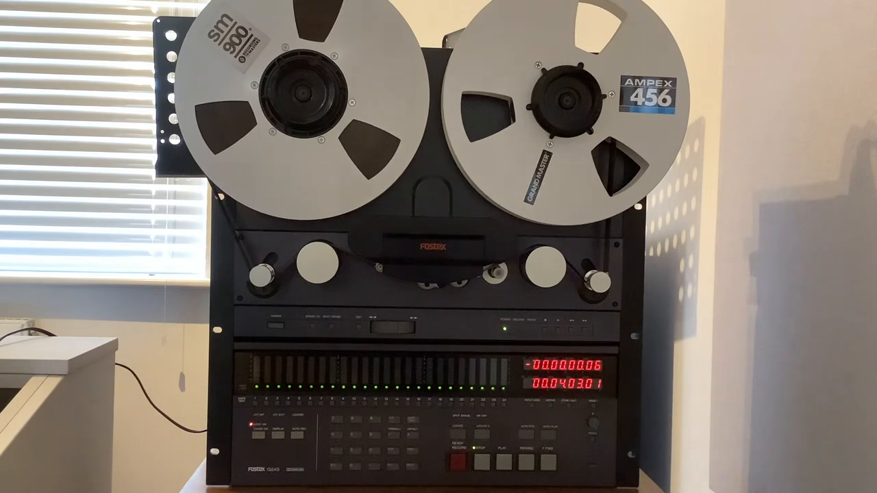
Start the tape playing from 00:00:00:00 in sync with Cakewalk
left_click(508, 444)
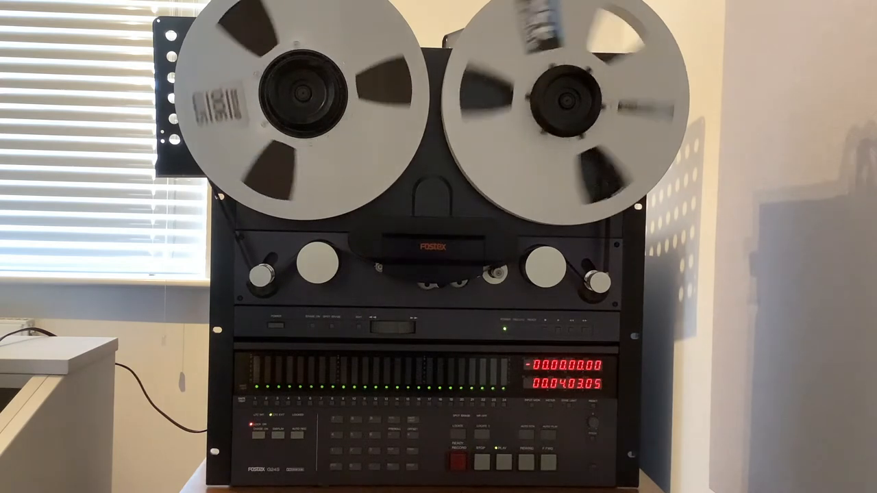